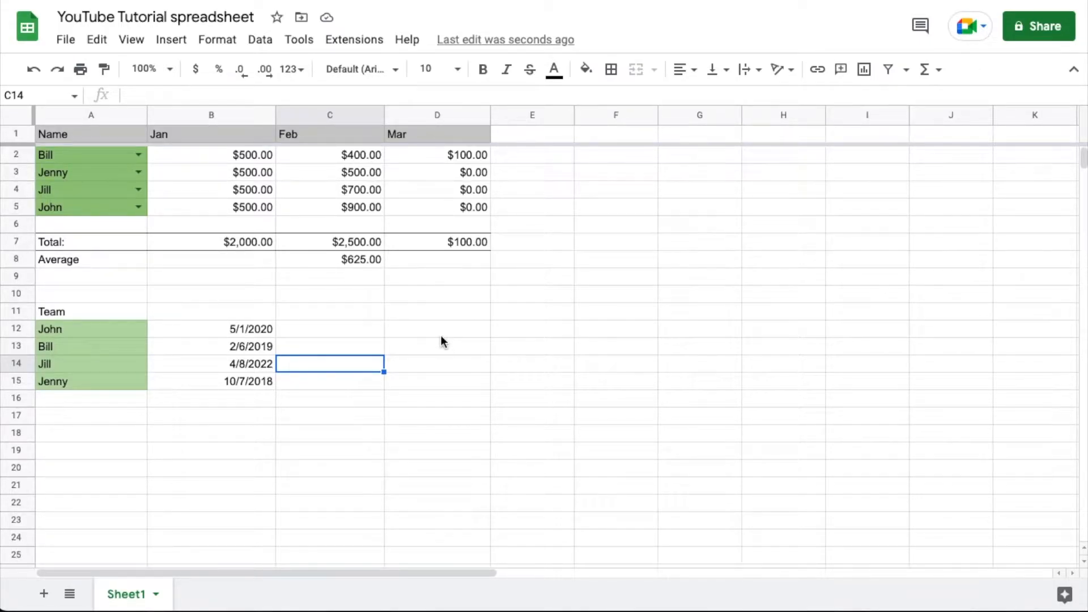
{"action": "mouse_move", "coordinate": [238, 312]}
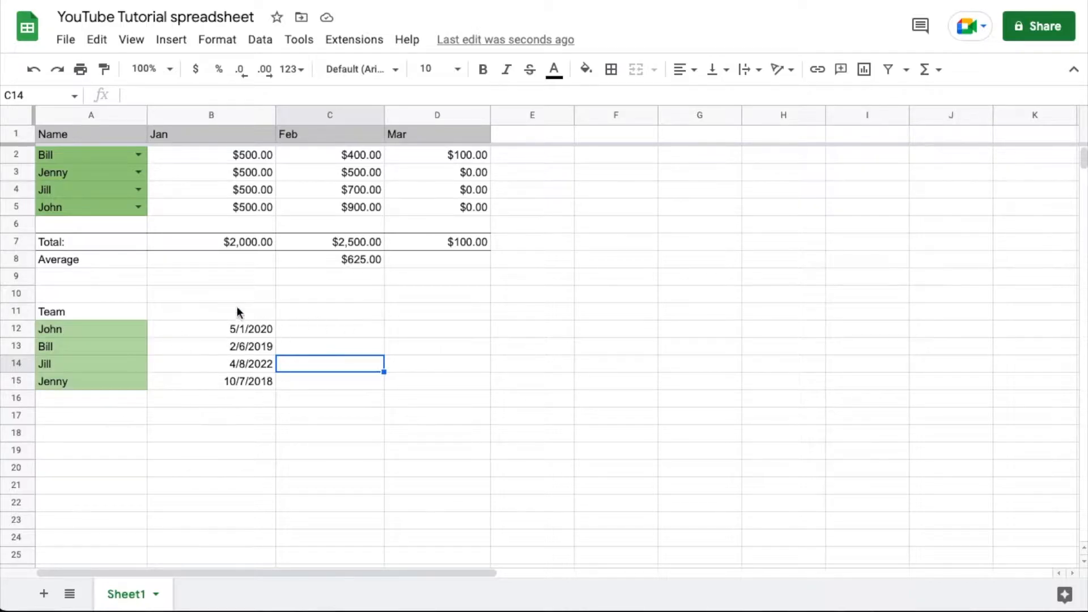
{"action": "mouse_move", "coordinate": [289, 415]}
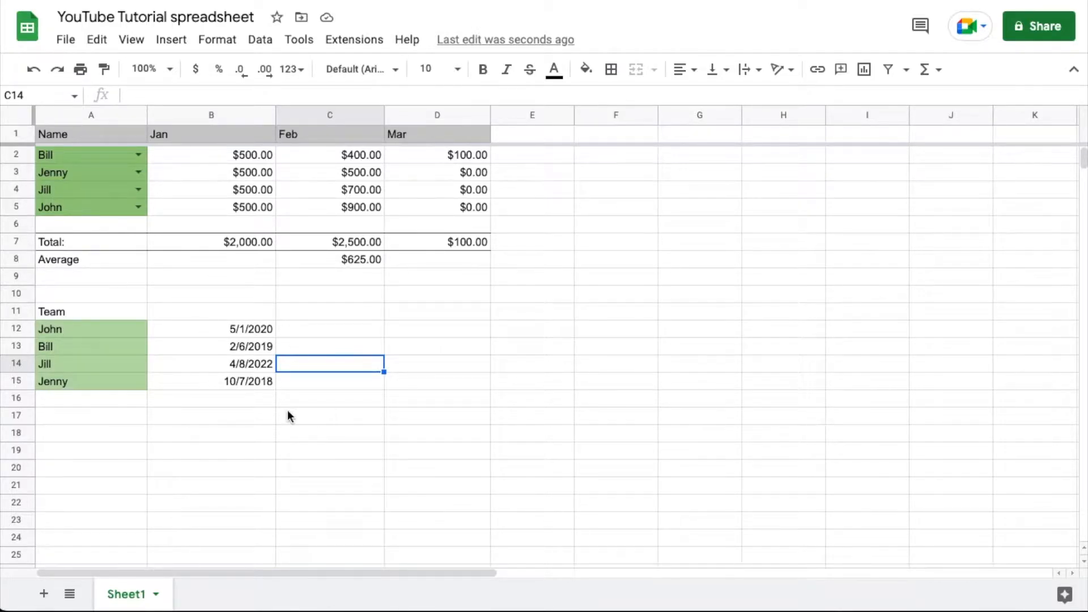
{"action": "mouse_move", "coordinate": [466, 420]}
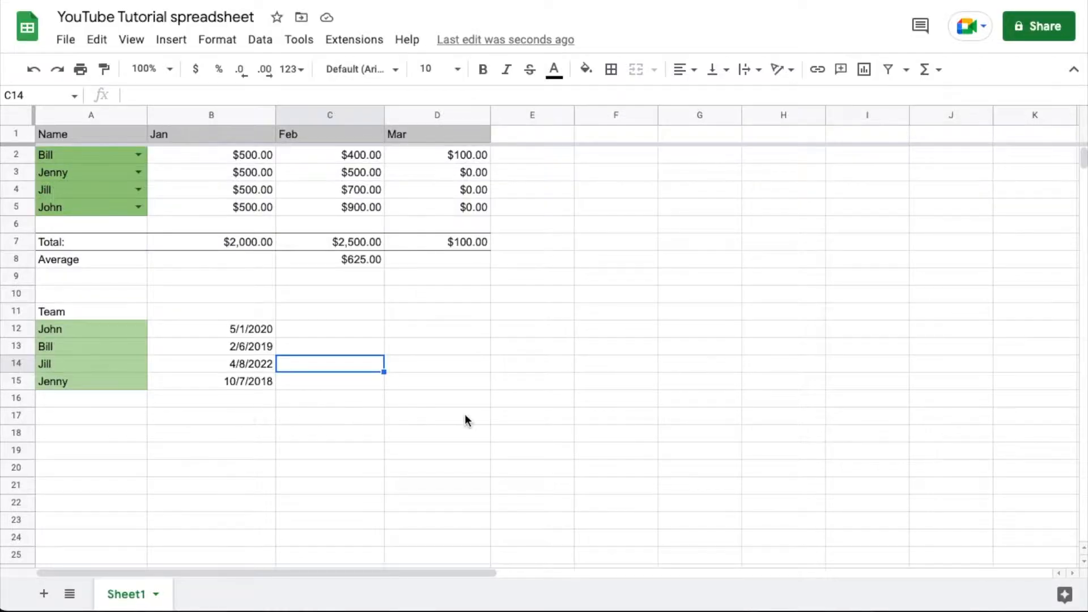
{"action": "mouse_move", "coordinate": [229, 452]}
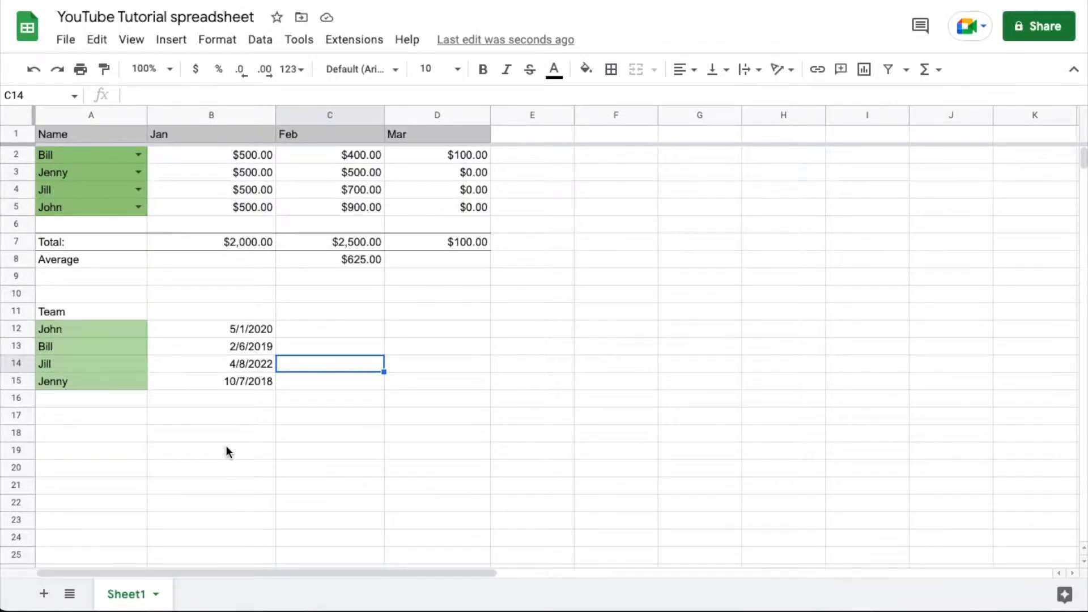
{"action": "mouse_move", "coordinate": [300, 451]}
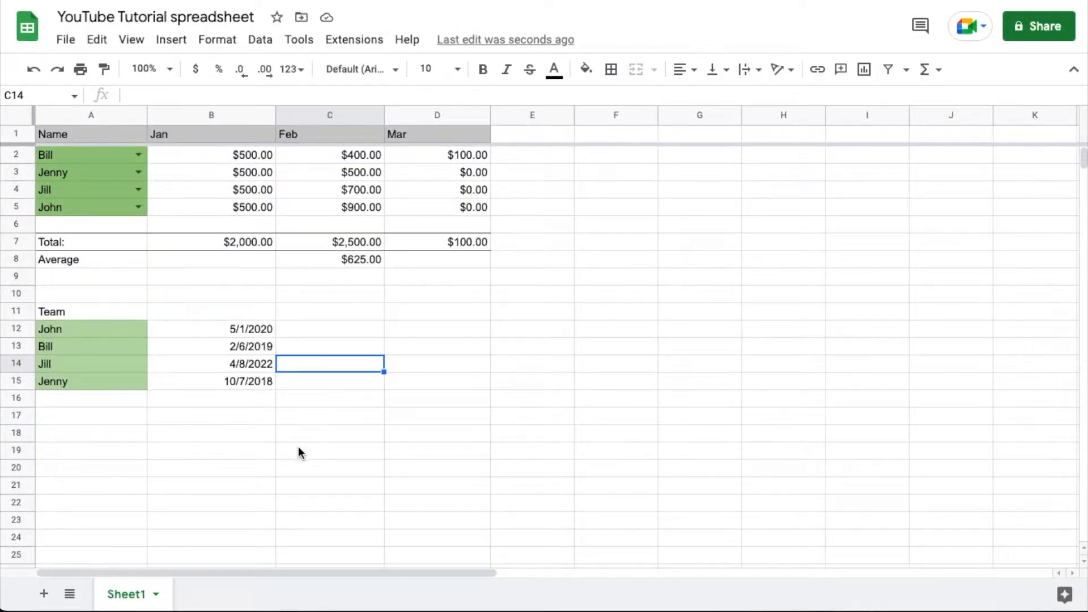
{"action": "mouse_move", "coordinate": [90, 417]}
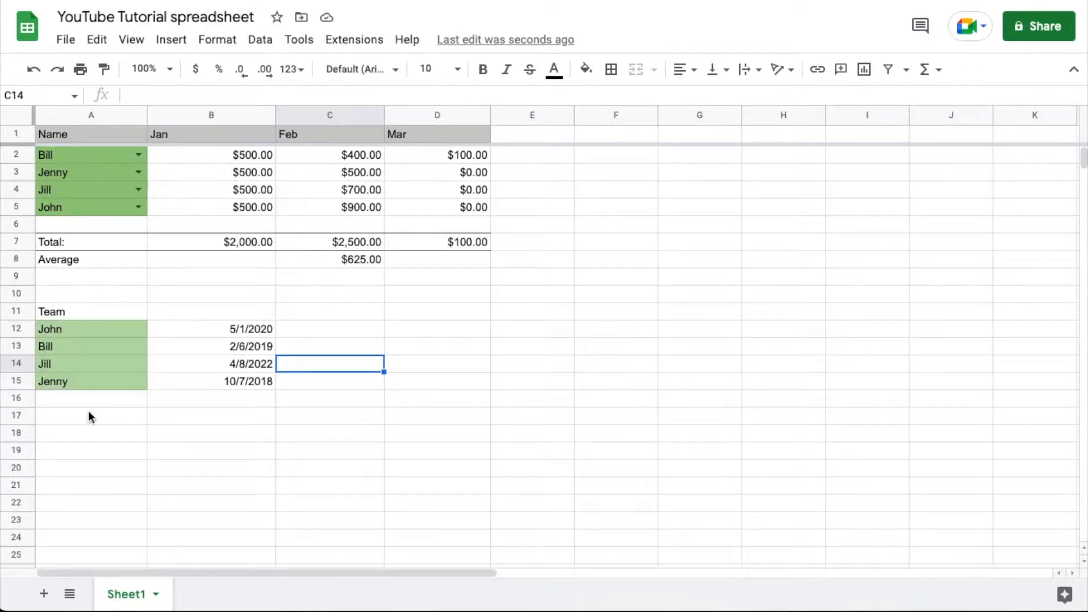
{"action": "mouse_move", "coordinate": [146, 387]}
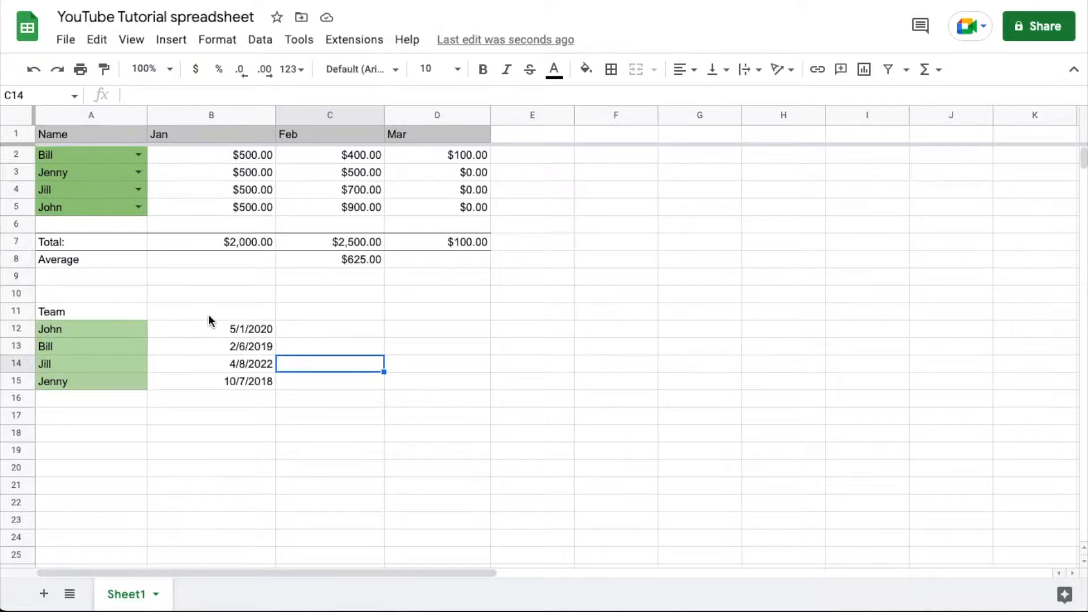
{"action": "mouse_move", "coordinate": [127, 377]}
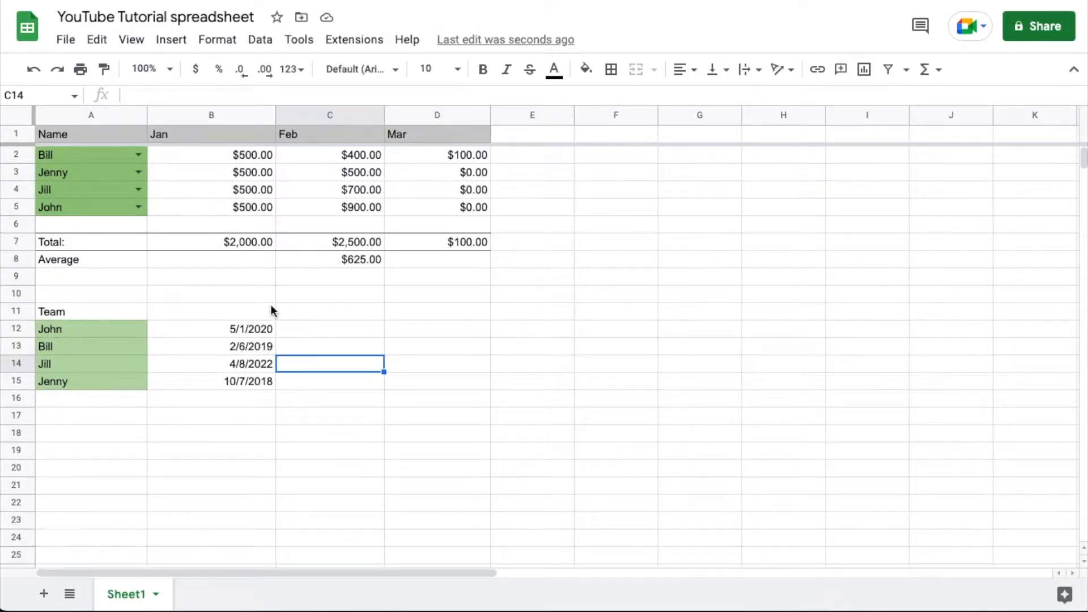
{"action": "mouse_move", "coordinate": [127, 379]}
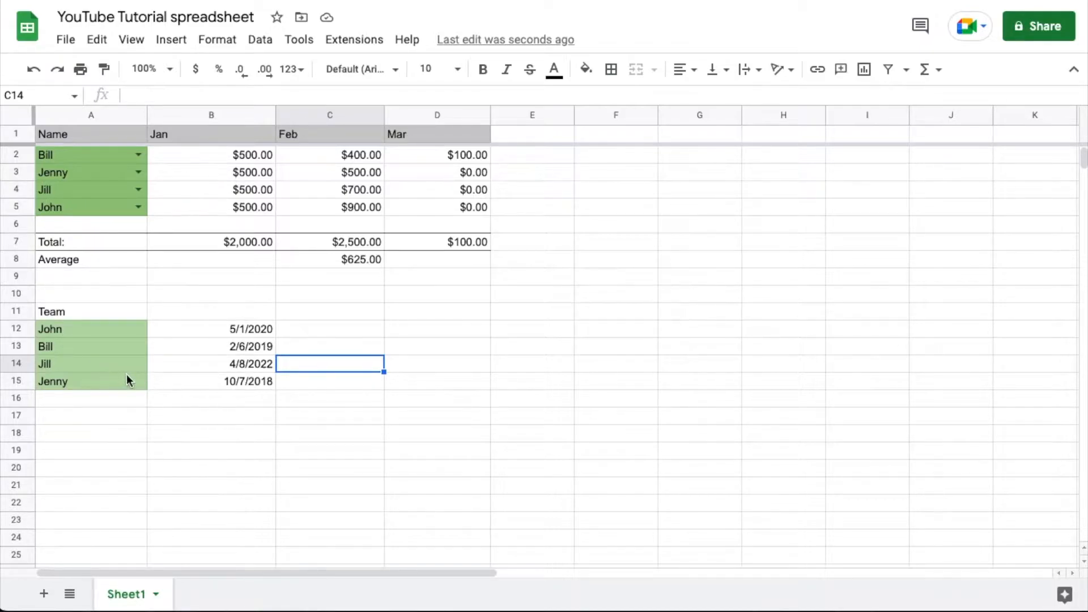
{"action": "mouse_move", "coordinate": [136, 391]}
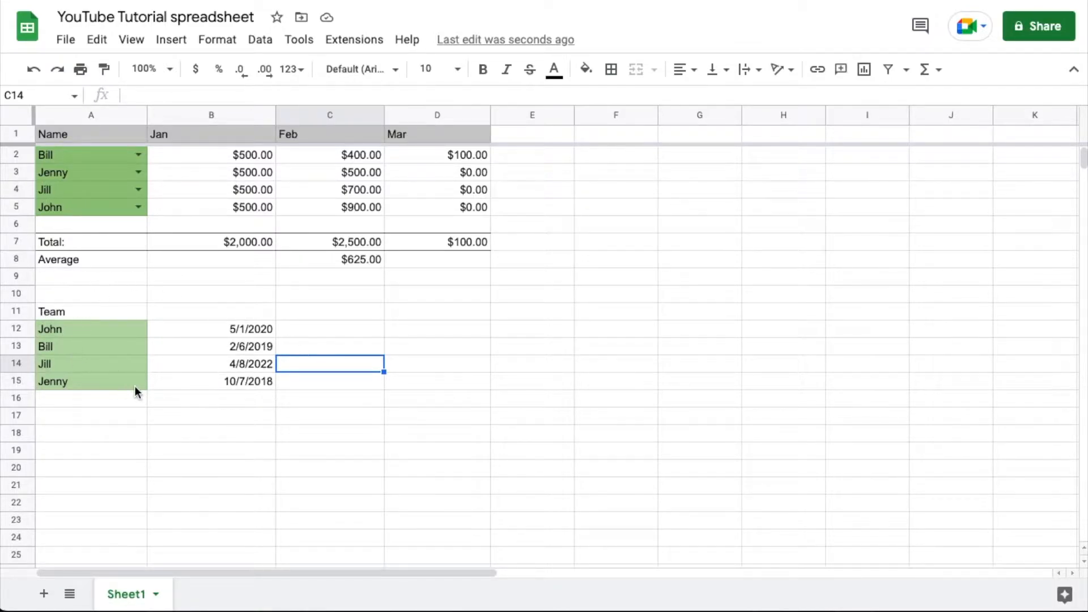
{"action": "mouse_move", "coordinate": [279, 394]}
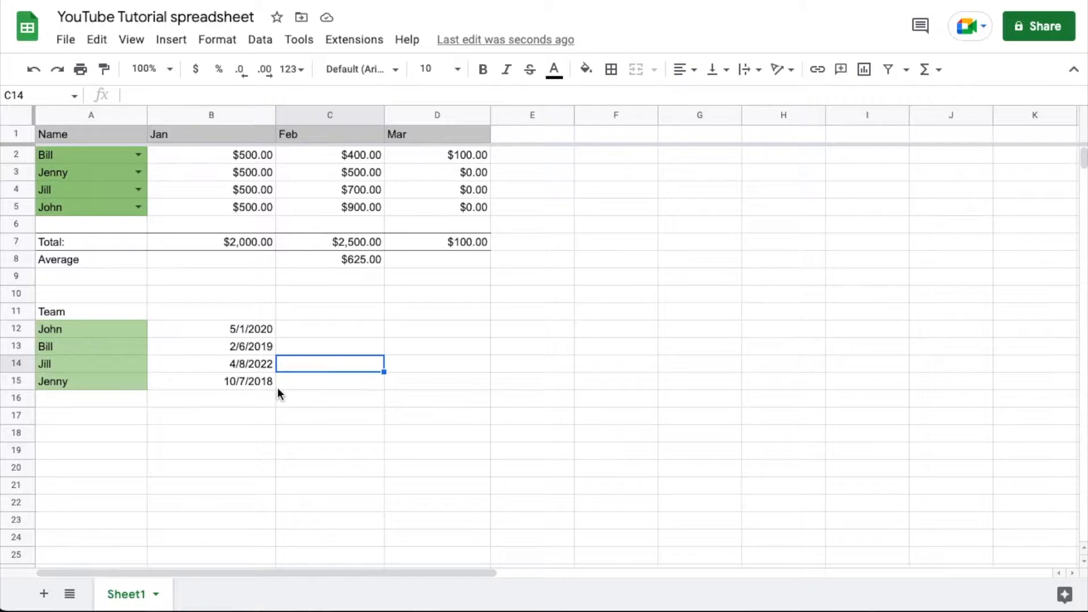
{"action": "mouse_move", "coordinate": [227, 340]}
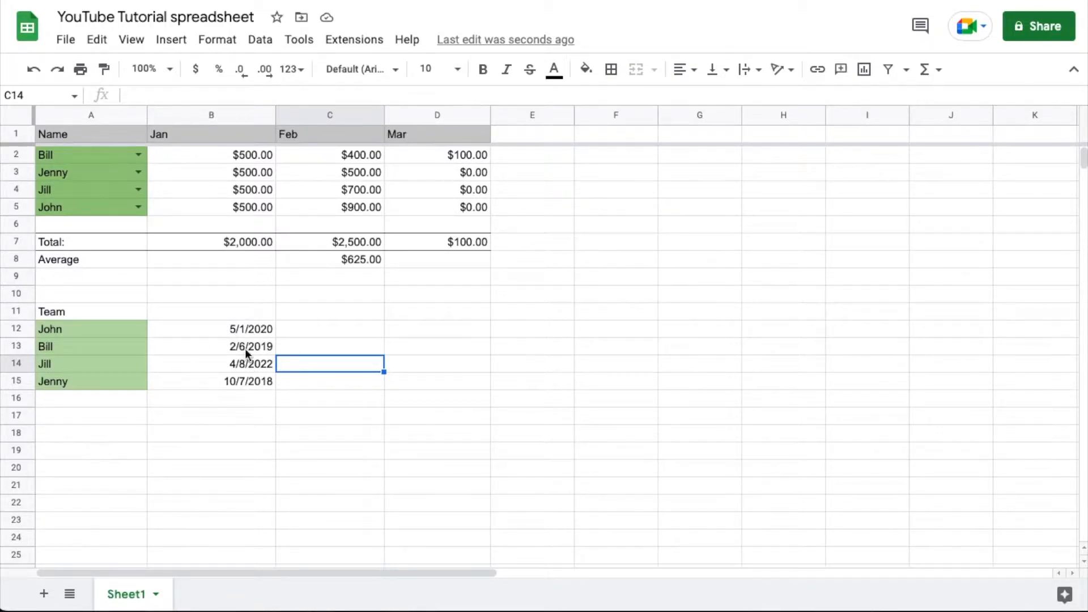
{"action": "mouse_move", "coordinate": [268, 436]}
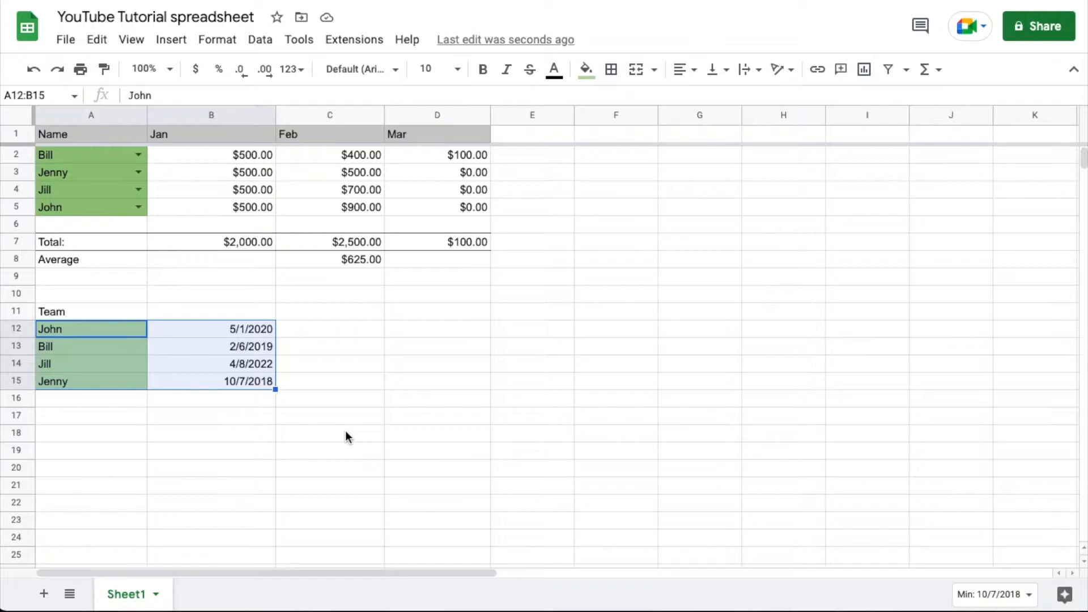
{"action": "mouse_move", "coordinate": [320, 330]}
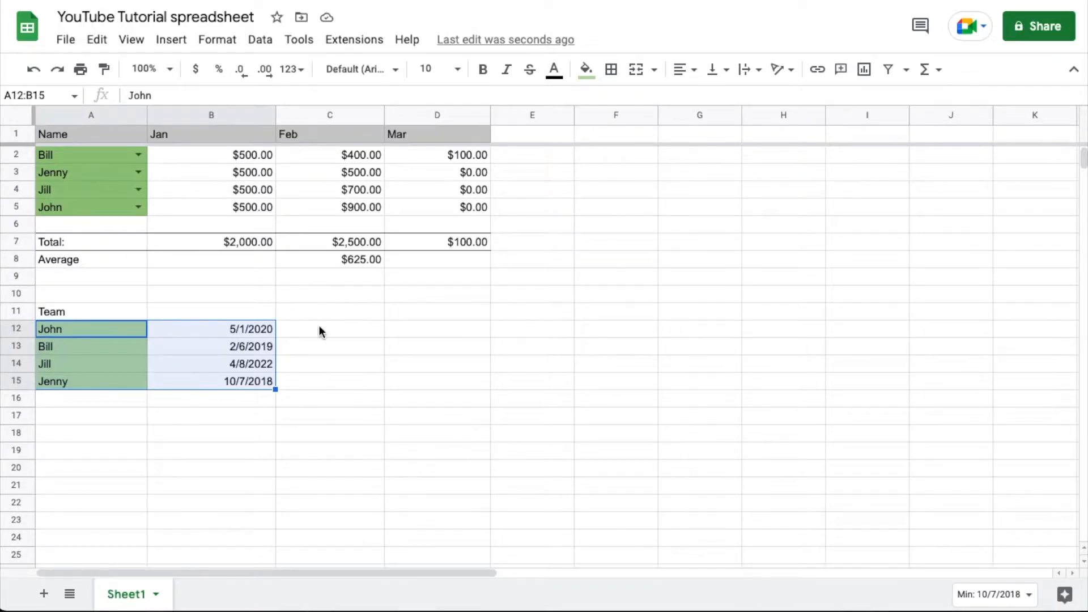
{"action": "mouse_move", "coordinate": [470, 446]}
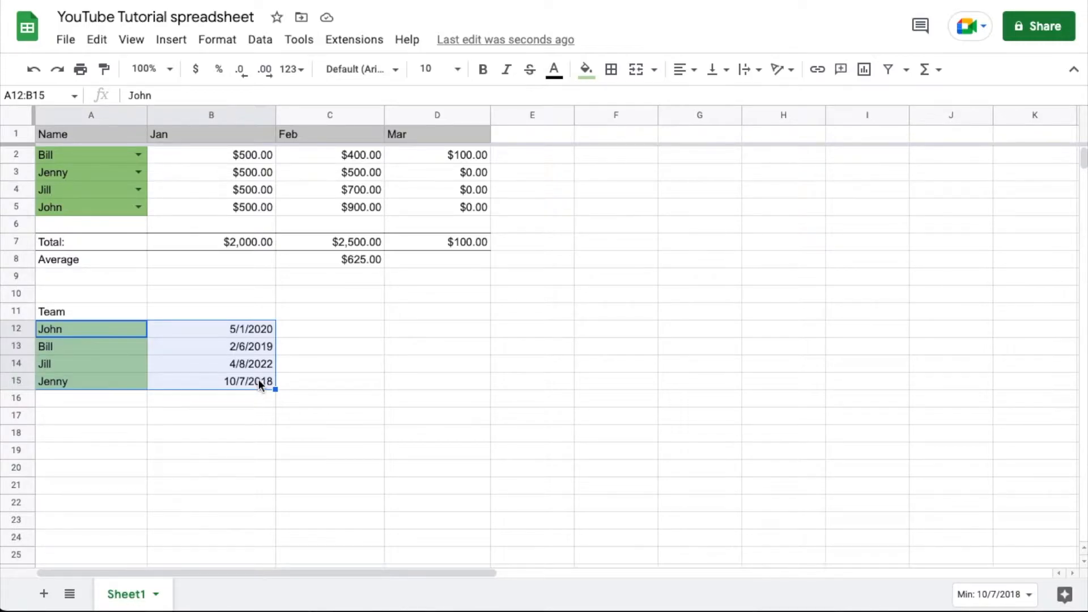
{"action": "mouse_move", "coordinate": [182, 381]}
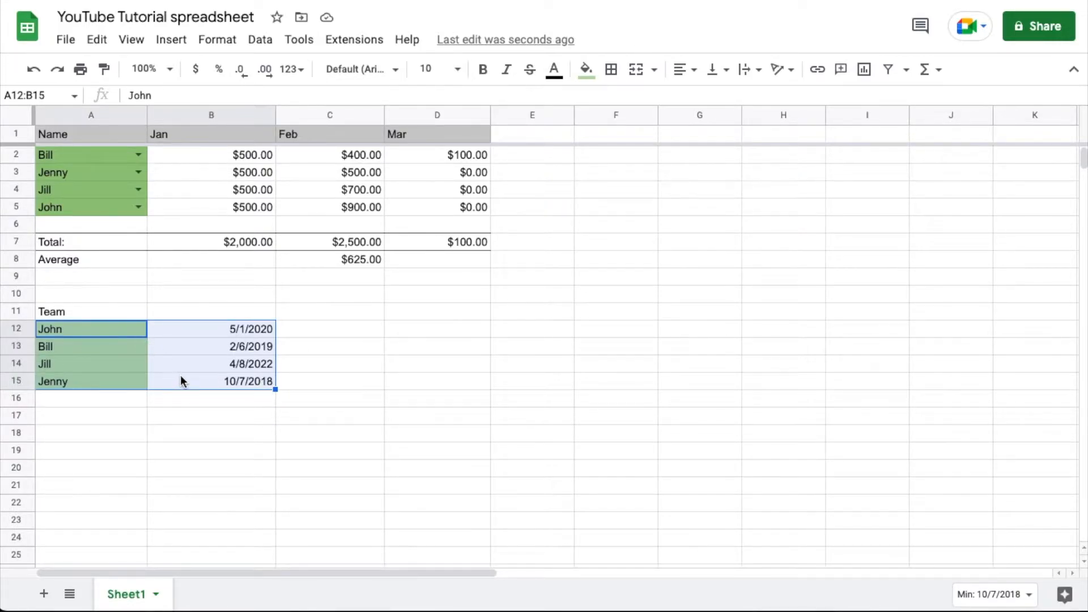
{"action": "mouse_move", "coordinate": [257, 402]}
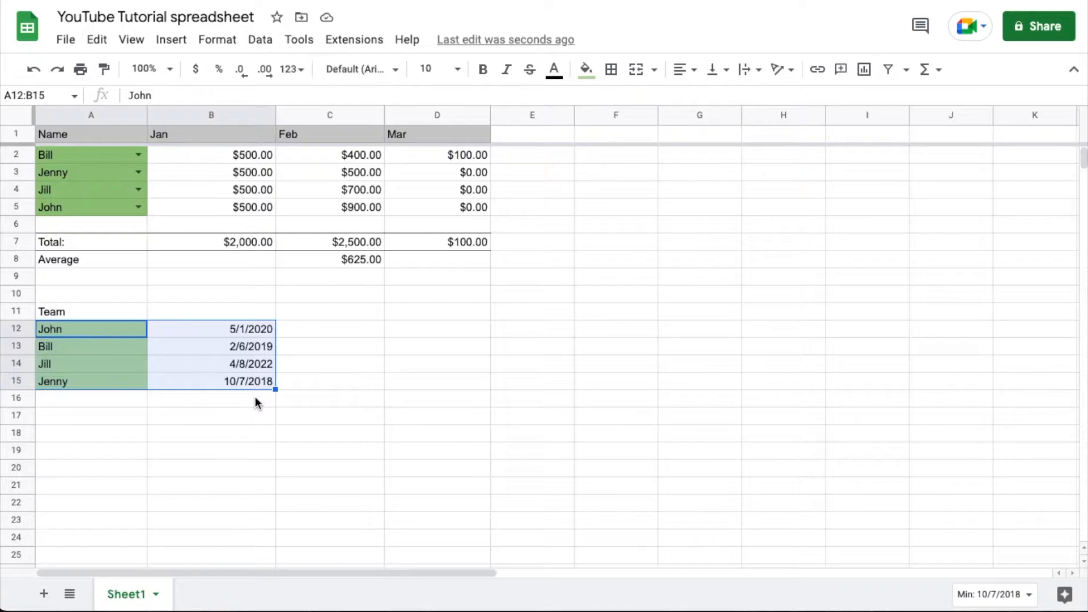
{"action": "mouse_move", "coordinate": [260, 39]}
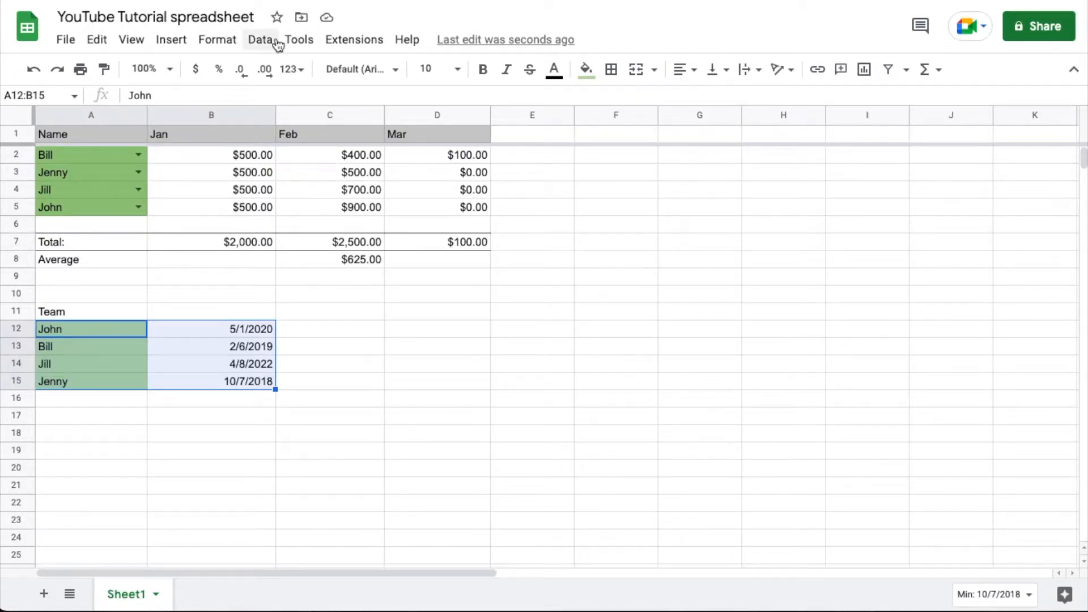
Open the advanced range sorting options for A12:B15 from the Data menu
{"action": "left_click", "coordinate": [260, 39]}
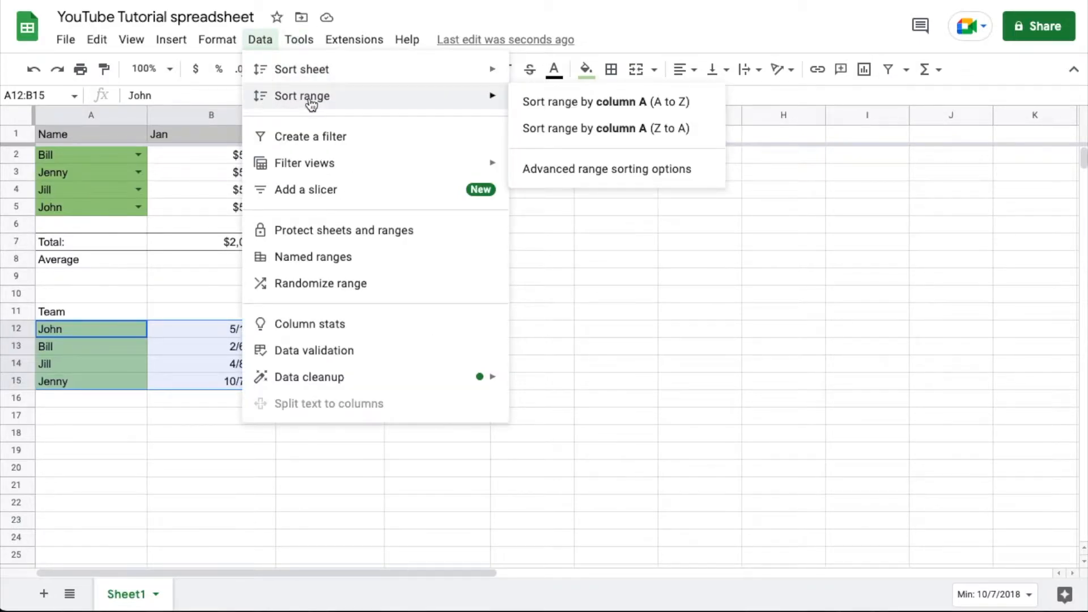
{"action": "mouse_move", "coordinate": [562, 108]}
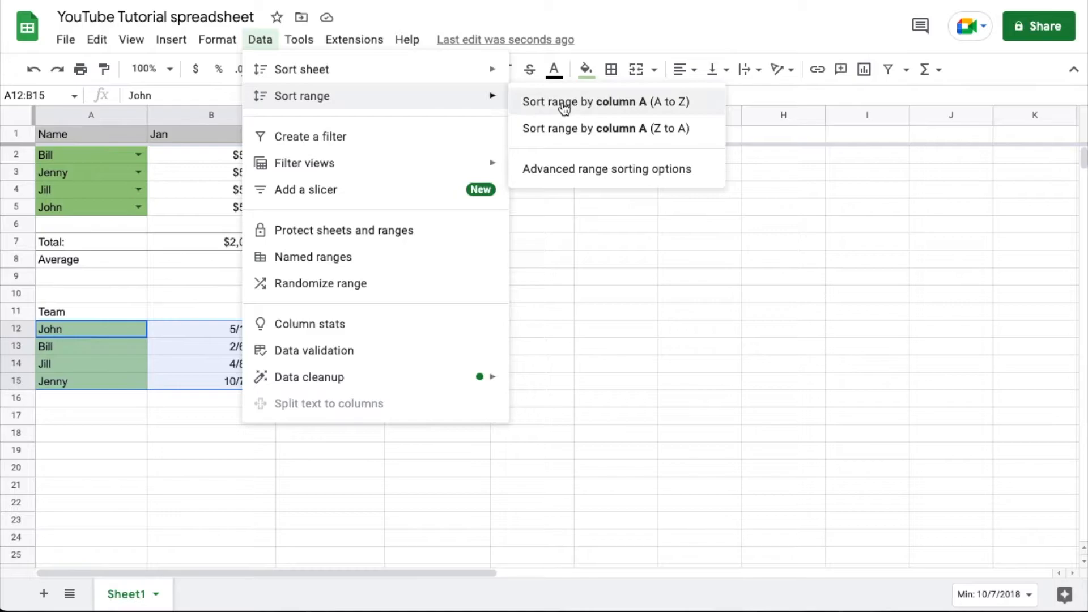
{"action": "mouse_move", "coordinate": [627, 172]}
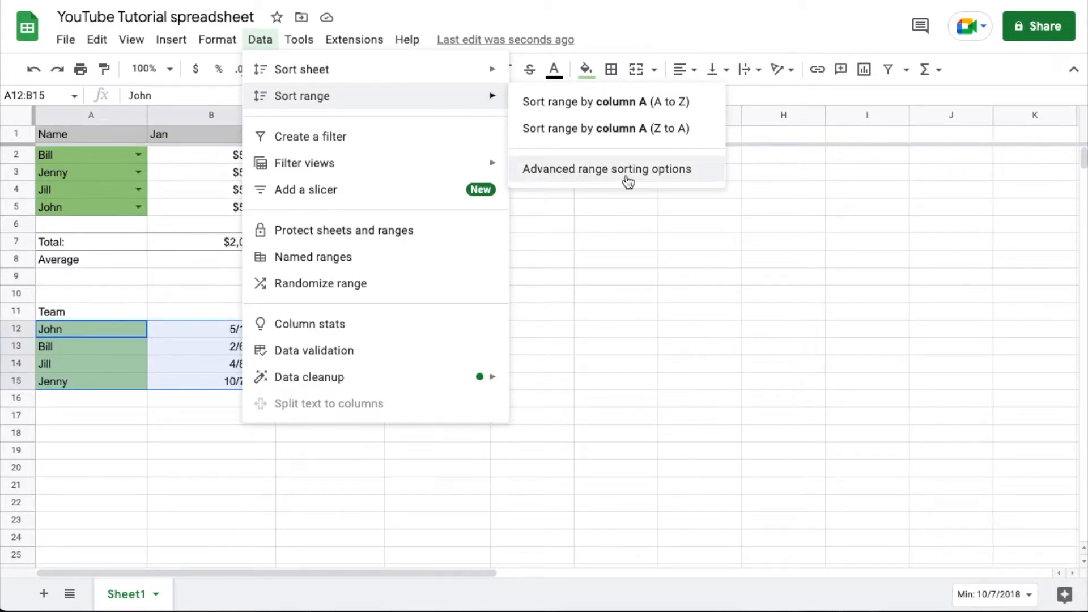
{"action": "mouse_move", "coordinate": [645, 176]}
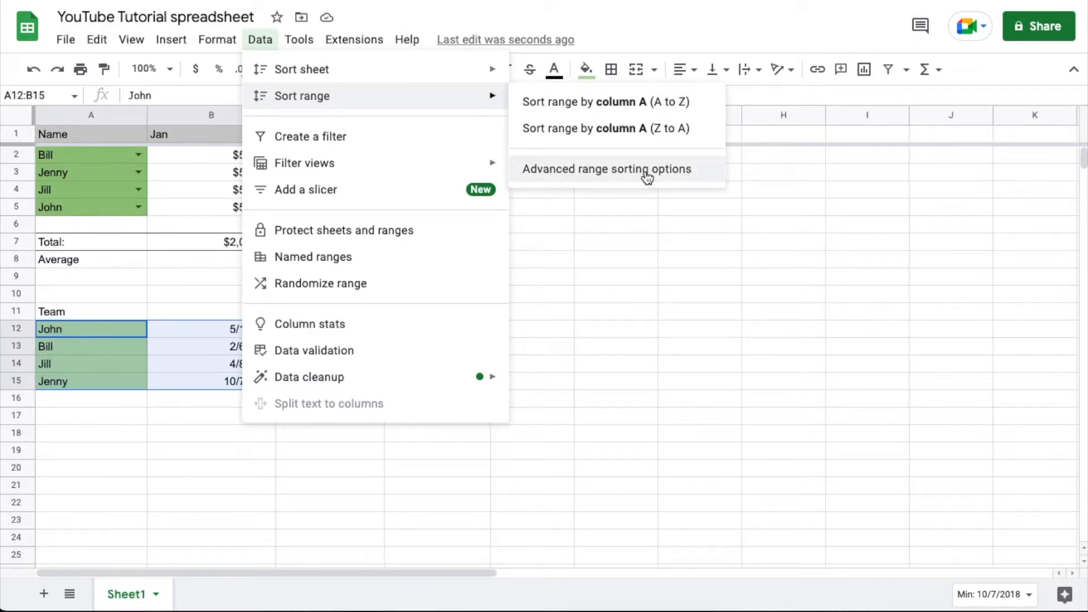
{"action": "left_click", "coordinate": [605, 169]}
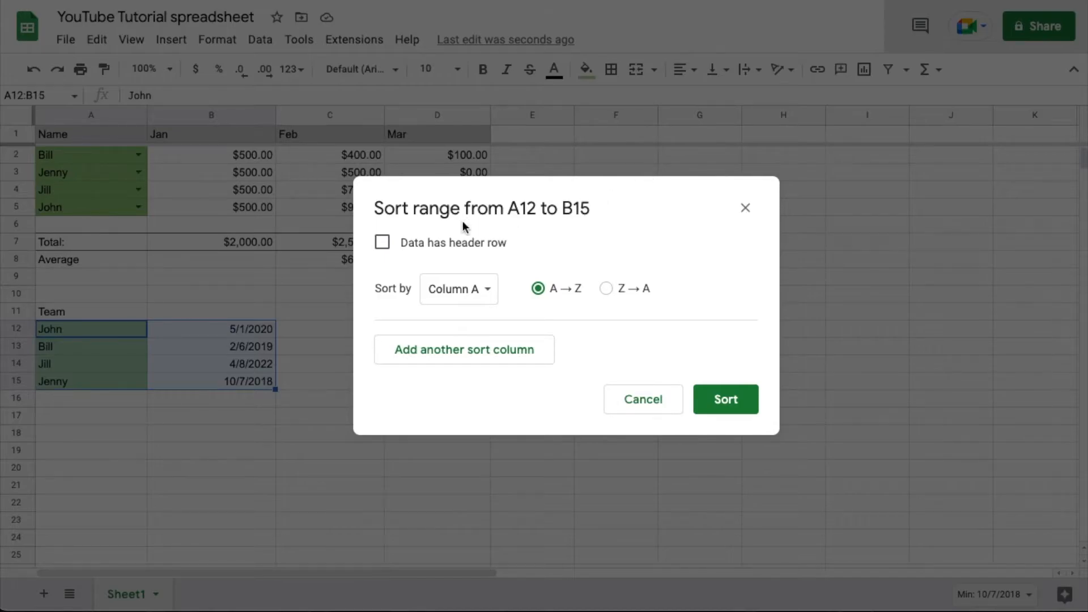
{"action": "mouse_move", "coordinate": [205, 423]}
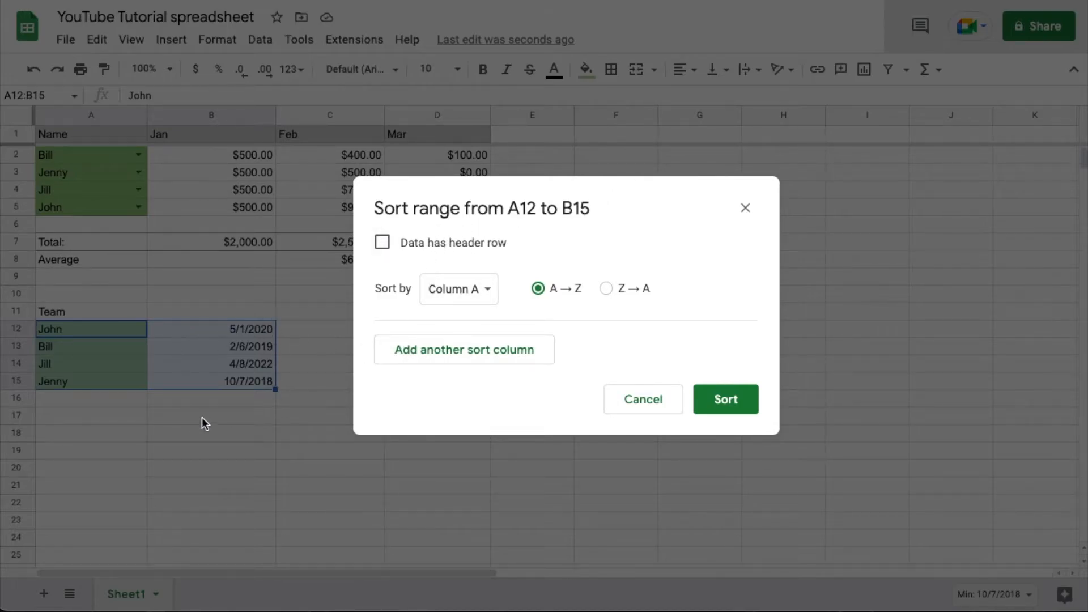
{"action": "mouse_move", "coordinate": [401, 295]}
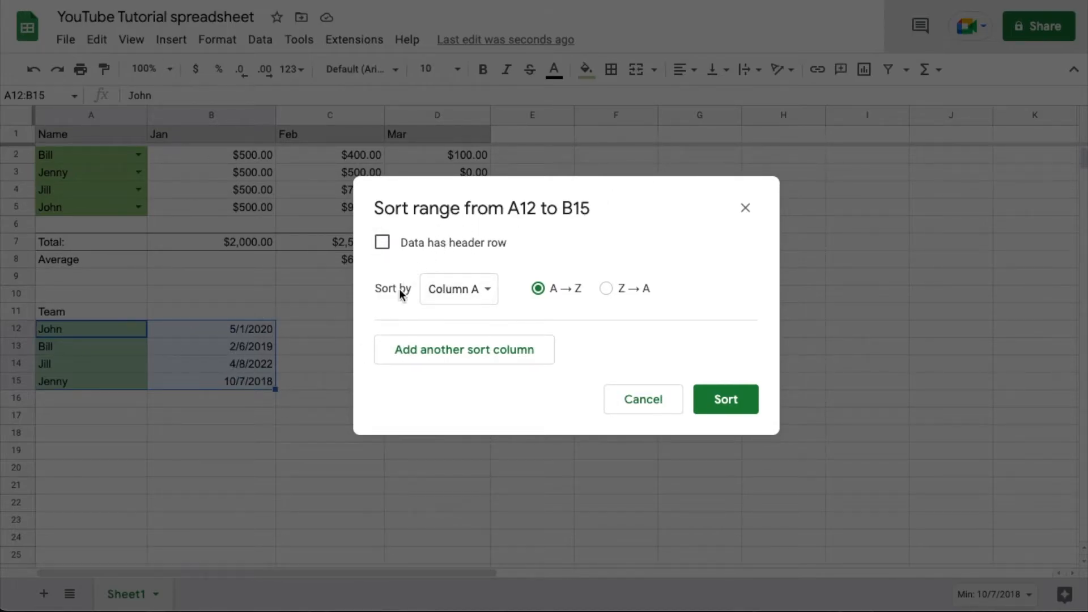
Change Sort by to Column B, the start dates, keeping ascending order
{"action": "left_click", "coordinate": [457, 288]}
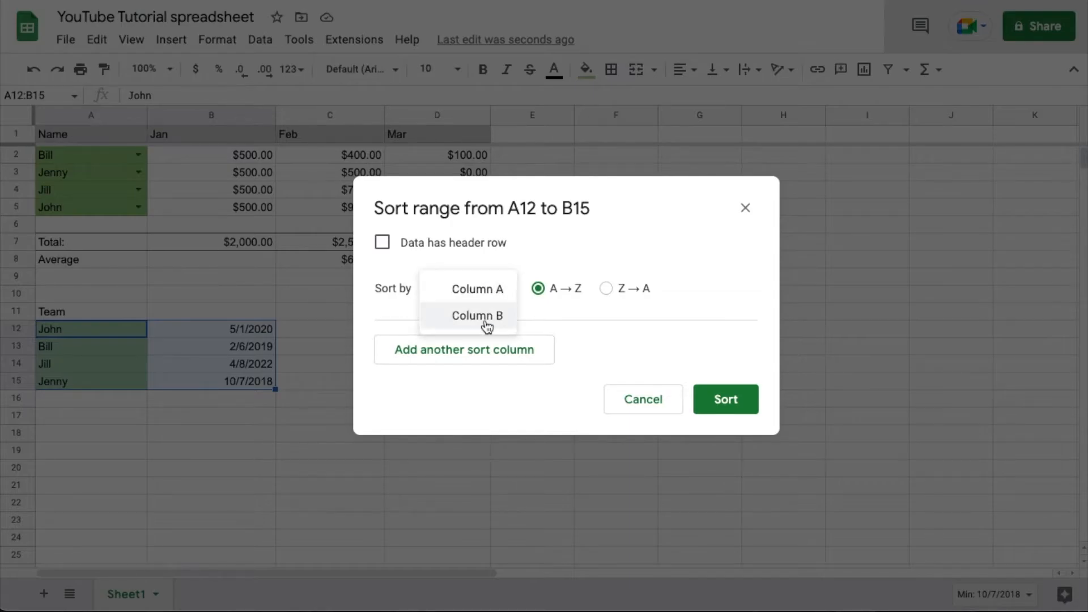
{"action": "left_click", "coordinate": [477, 315]}
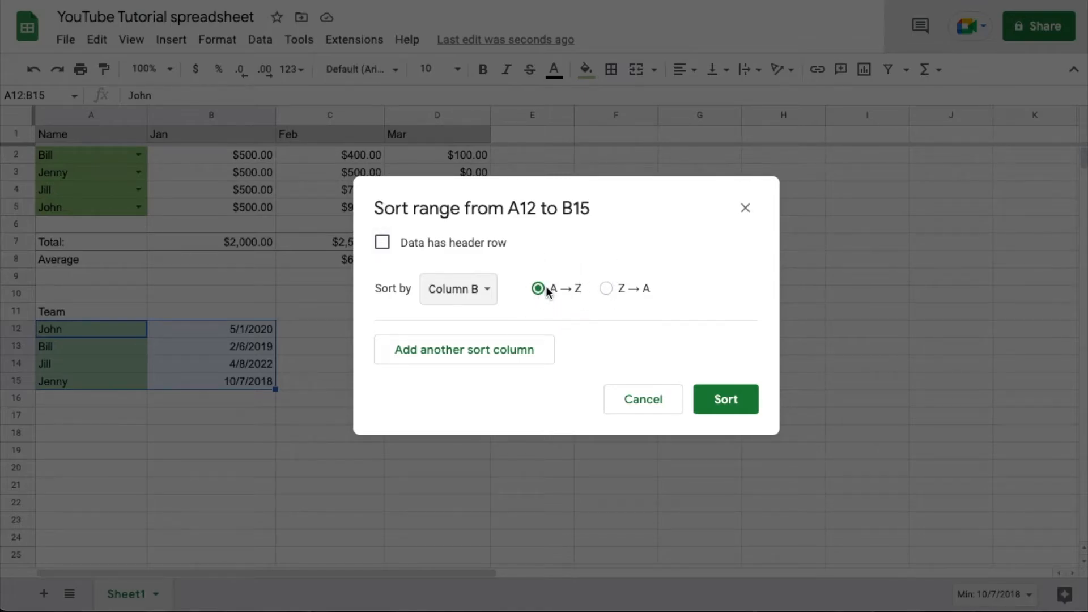
{"action": "mouse_move", "coordinate": [560, 313]}
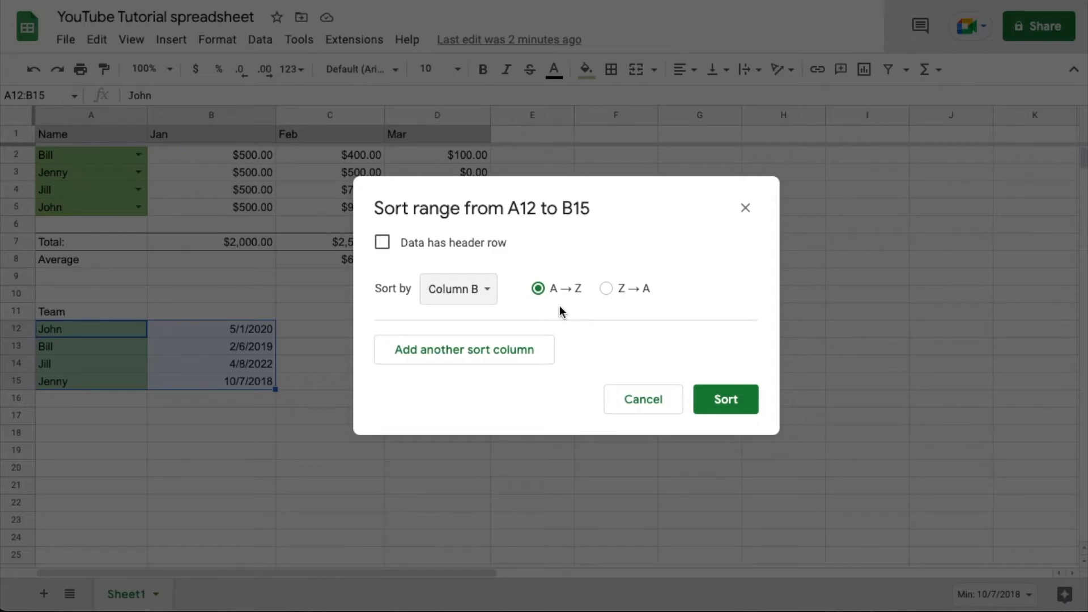
{"action": "mouse_move", "coordinate": [661, 318]}
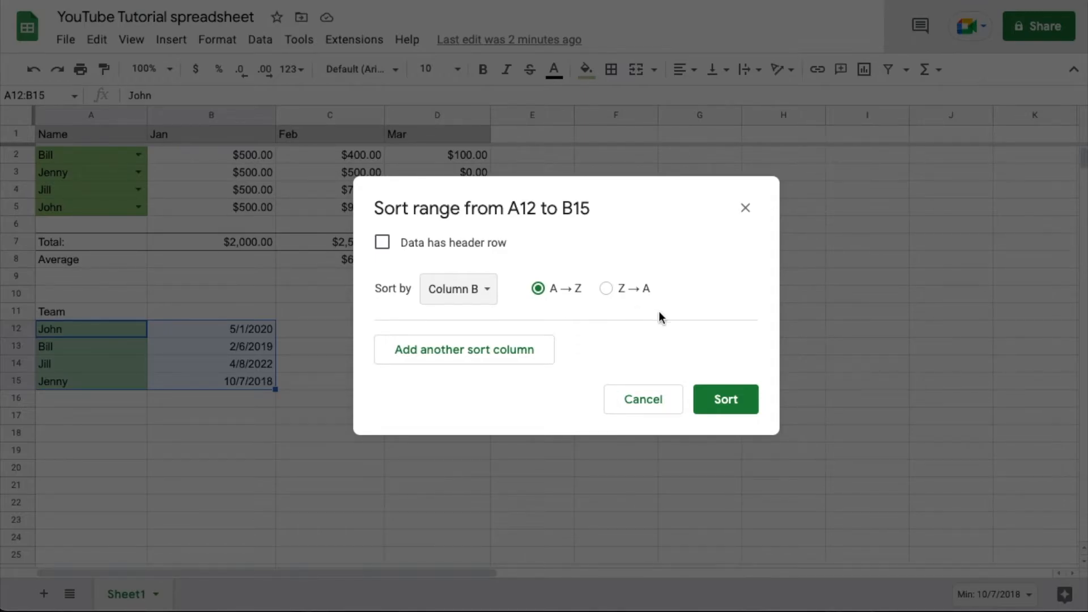
{"action": "mouse_move", "coordinate": [722, 309]}
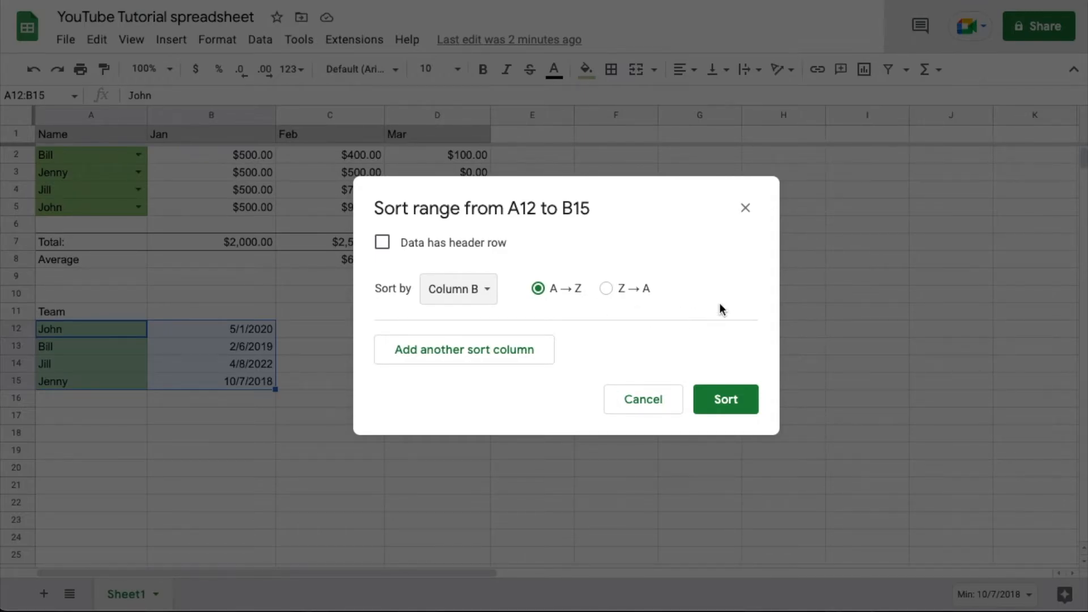
{"action": "mouse_move", "coordinate": [498, 330]}
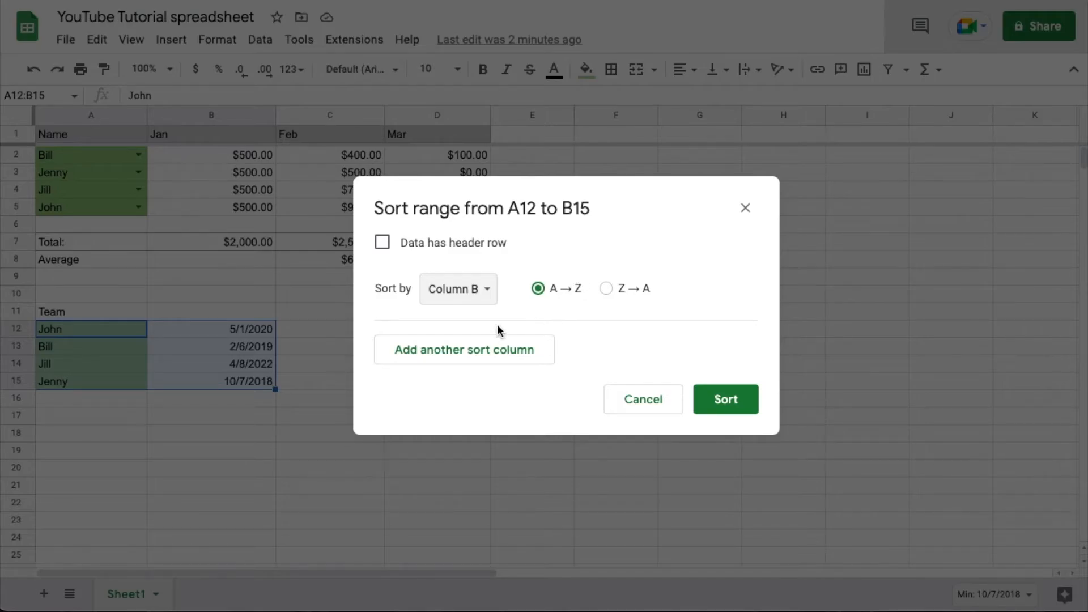
{"action": "mouse_move", "coordinate": [259, 394]}
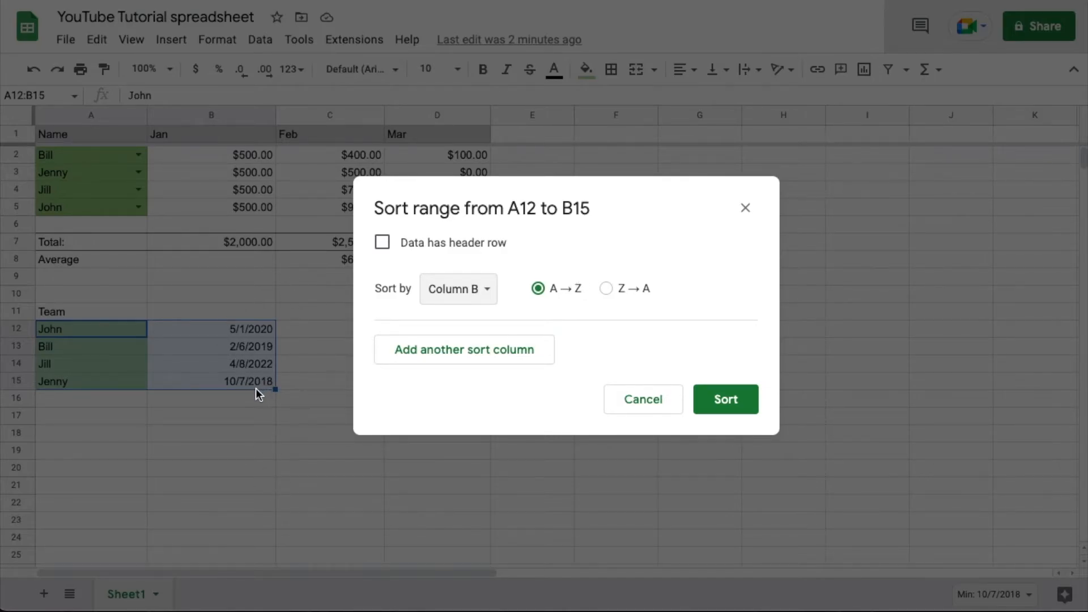
{"action": "mouse_move", "coordinate": [242, 337]}
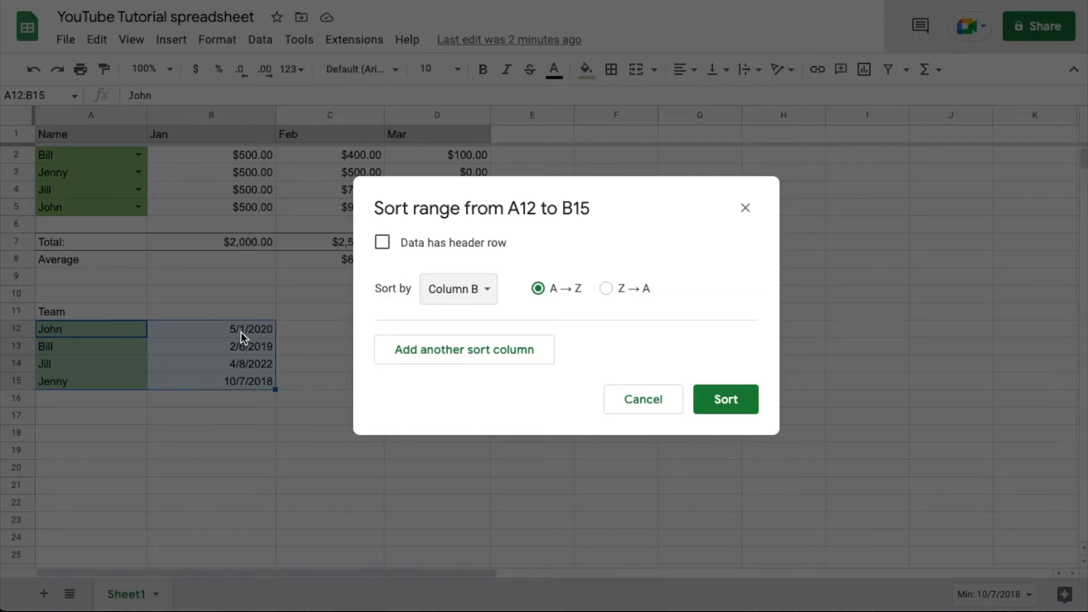
{"action": "mouse_move", "coordinate": [574, 325]}
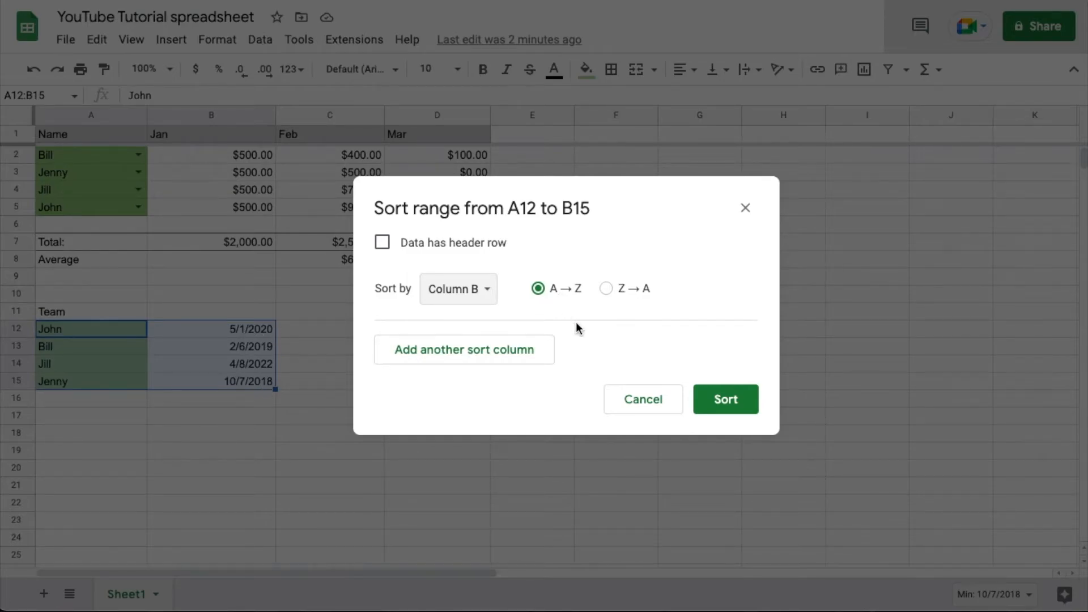
{"action": "mouse_move", "coordinate": [603, 290]}
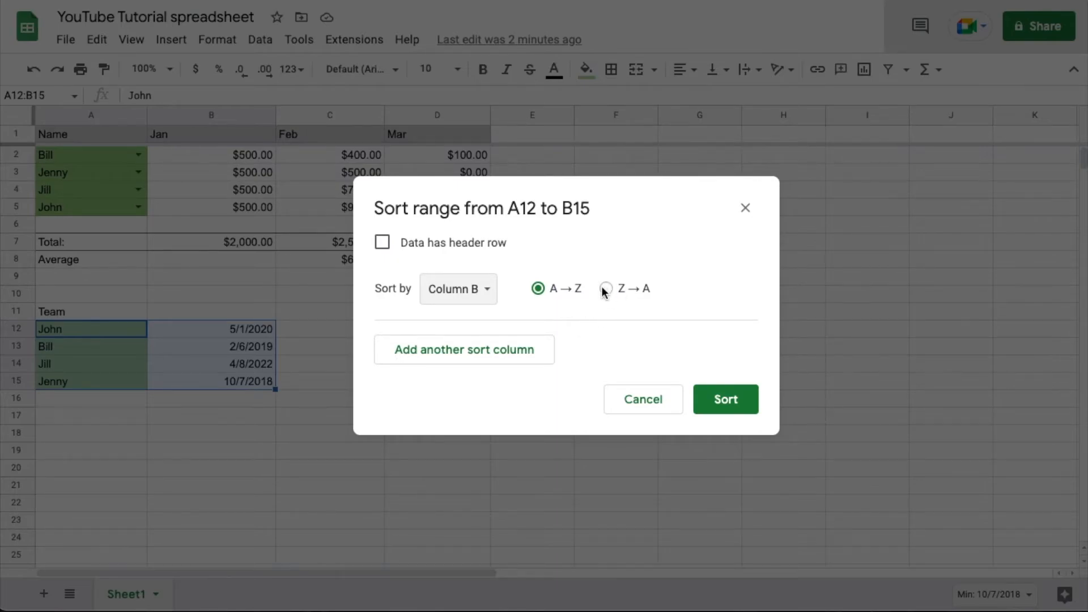
{"action": "mouse_move", "coordinate": [411, 299]}
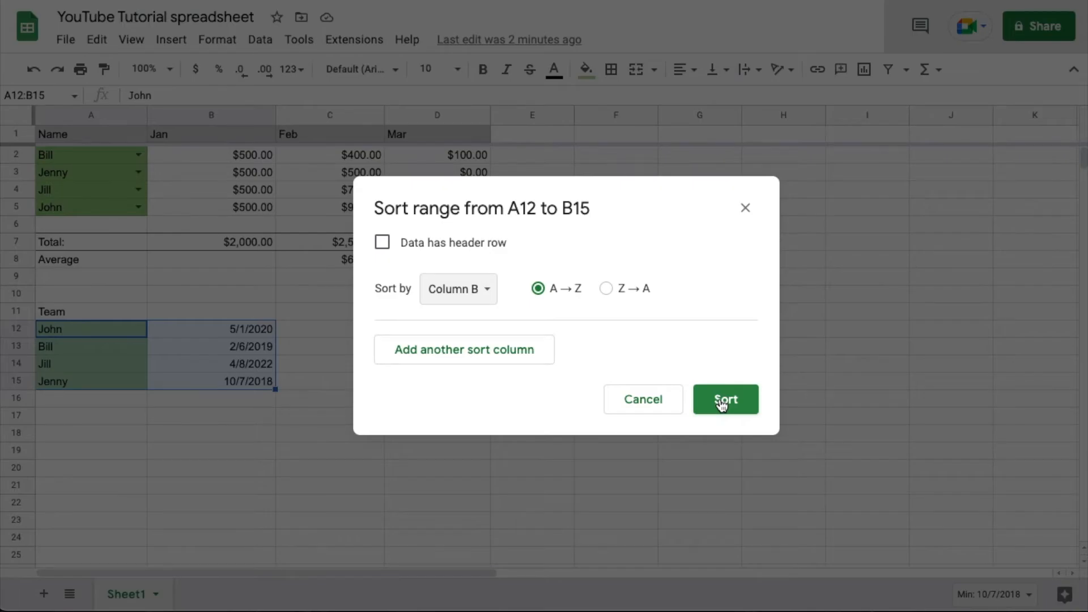
Apply the date sort and check B12 holds 10/7/2018 and B15 holds 4/8/2022
{"action": "left_click", "coordinate": [724, 399]}
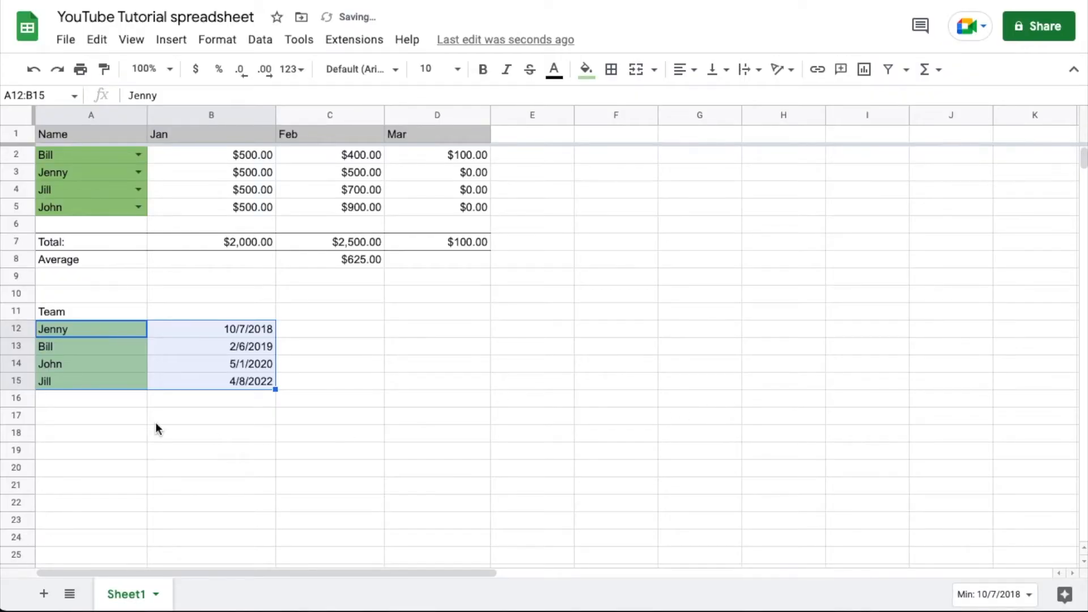
{"action": "left_click", "coordinate": [211, 398]}
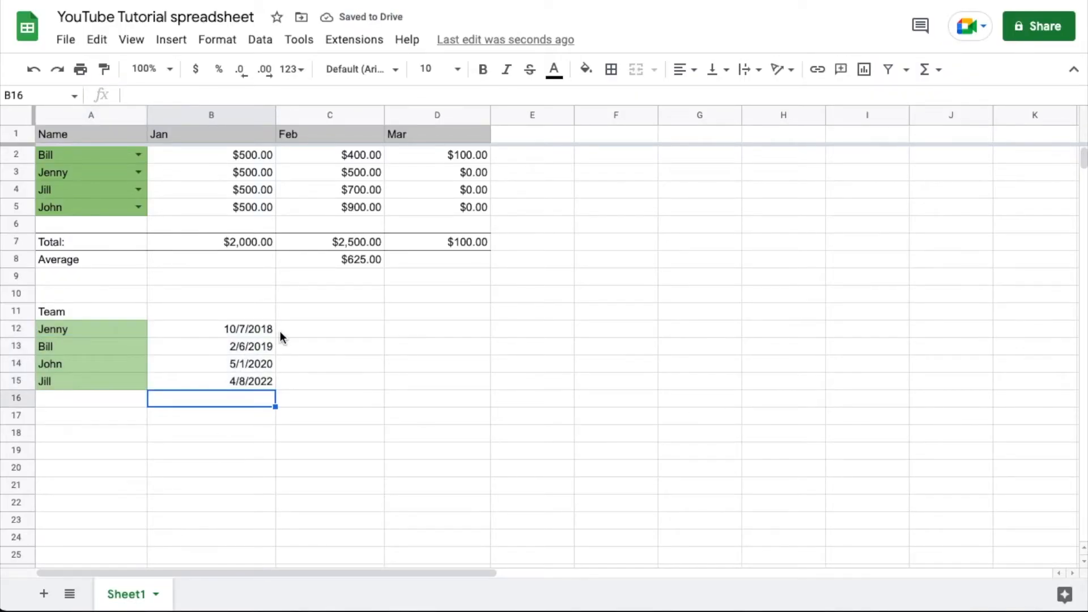
{"action": "left_click", "coordinate": [211, 329]}
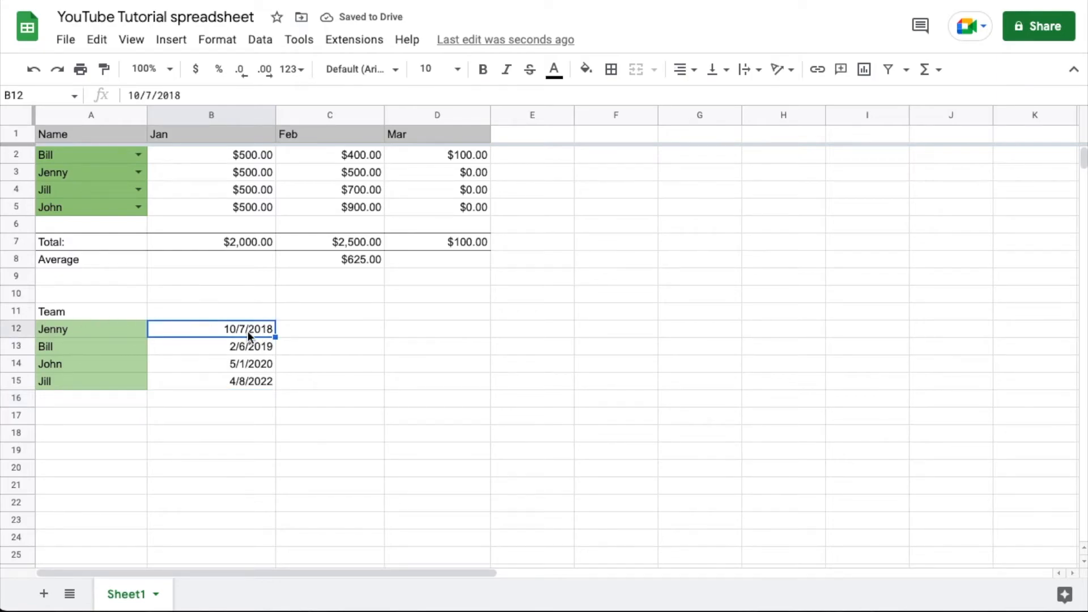
{"action": "left_click", "coordinate": [211, 381]}
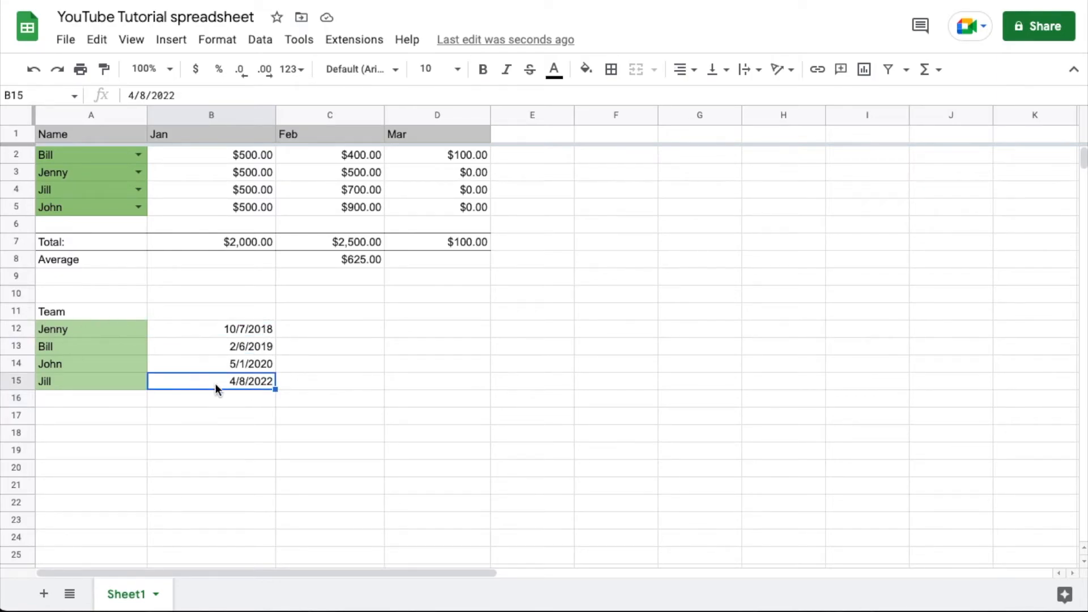
{"action": "mouse_move", "coordinate": [284, 391]}
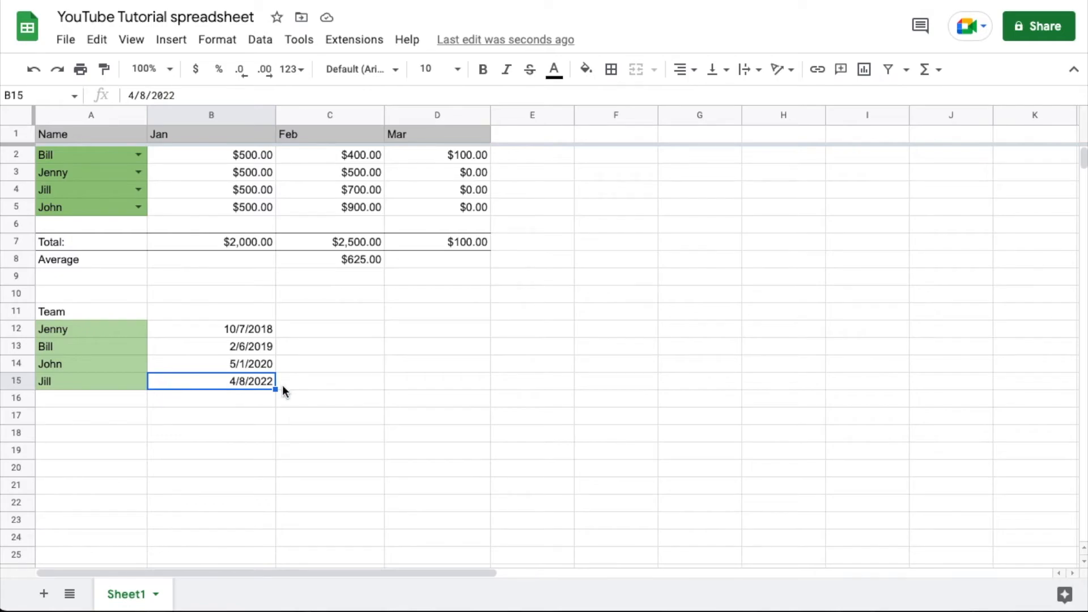
{"action": "mouse_move", "coordinate": [316, 392]}
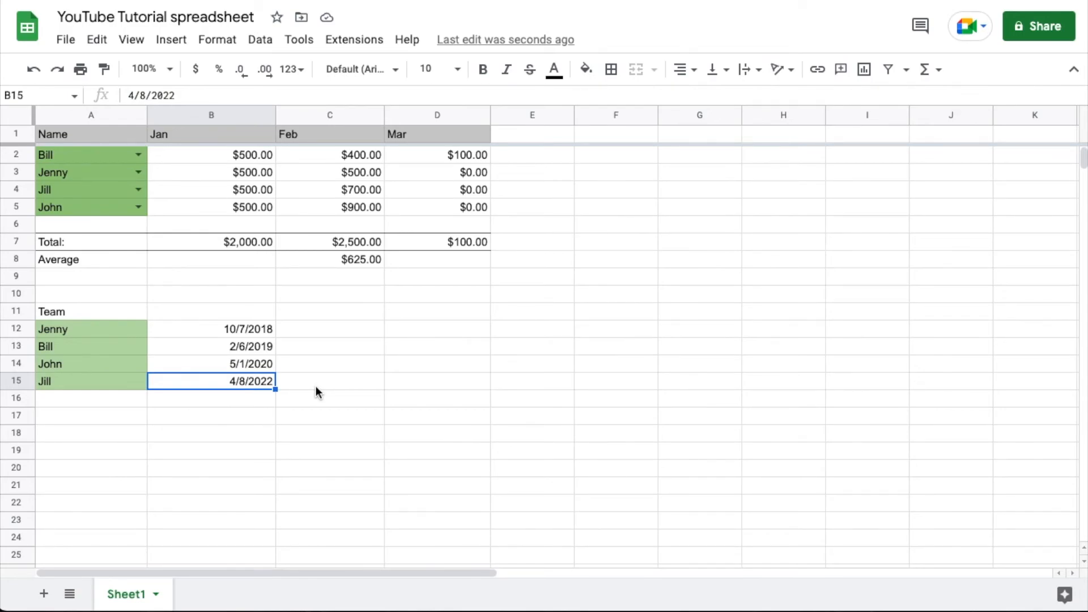
{"action": "mouse_move", "coordinate": [374, 392]}
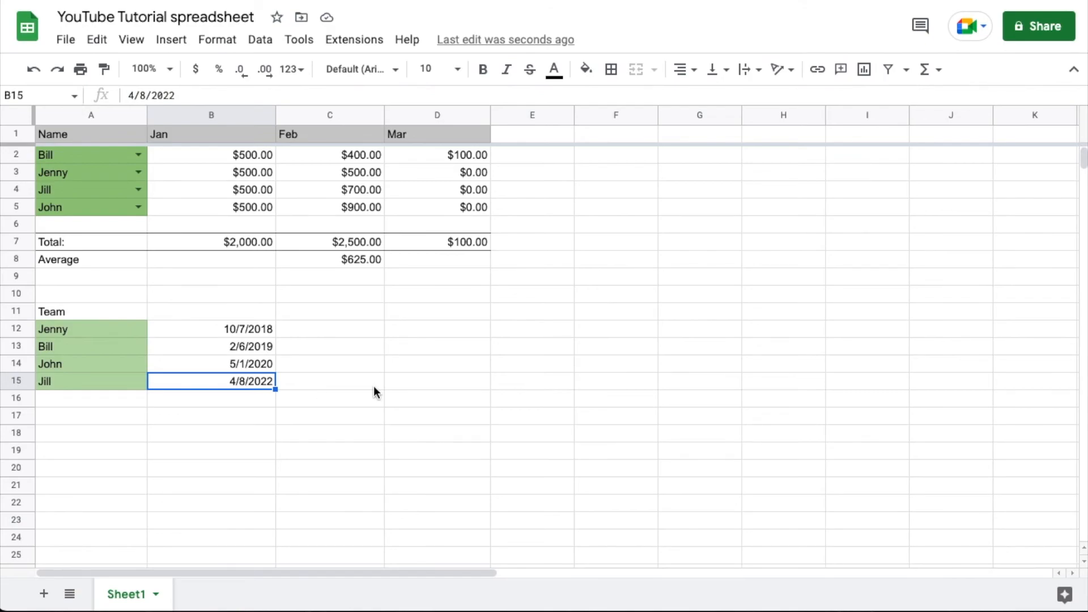
{"action": "mouse_move", "coordinate": [455, 410]}
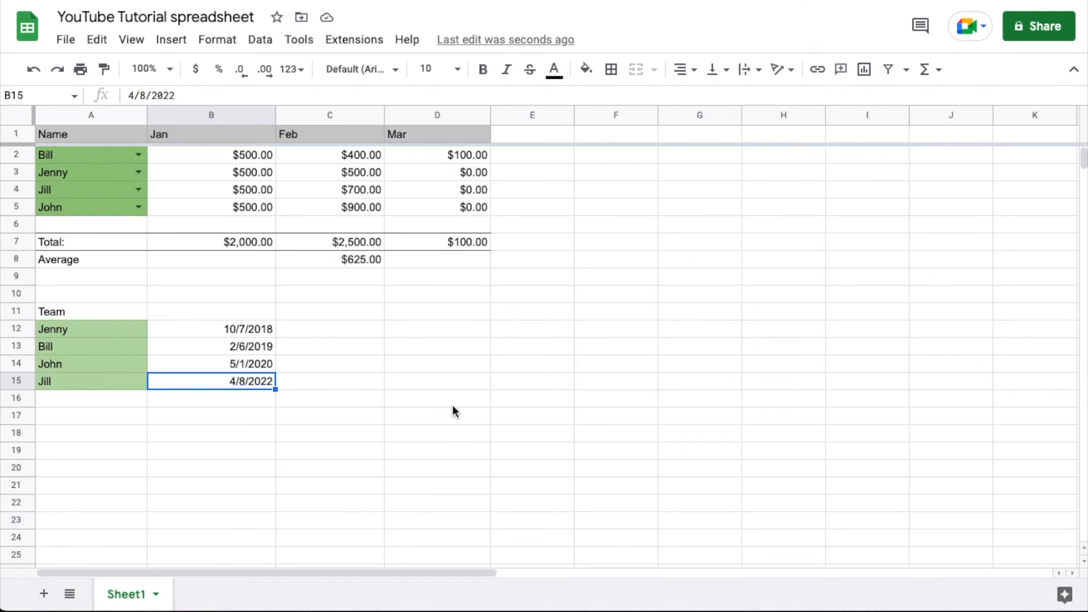
{"action": "mouse_move", "coordinate": [598, 408]}
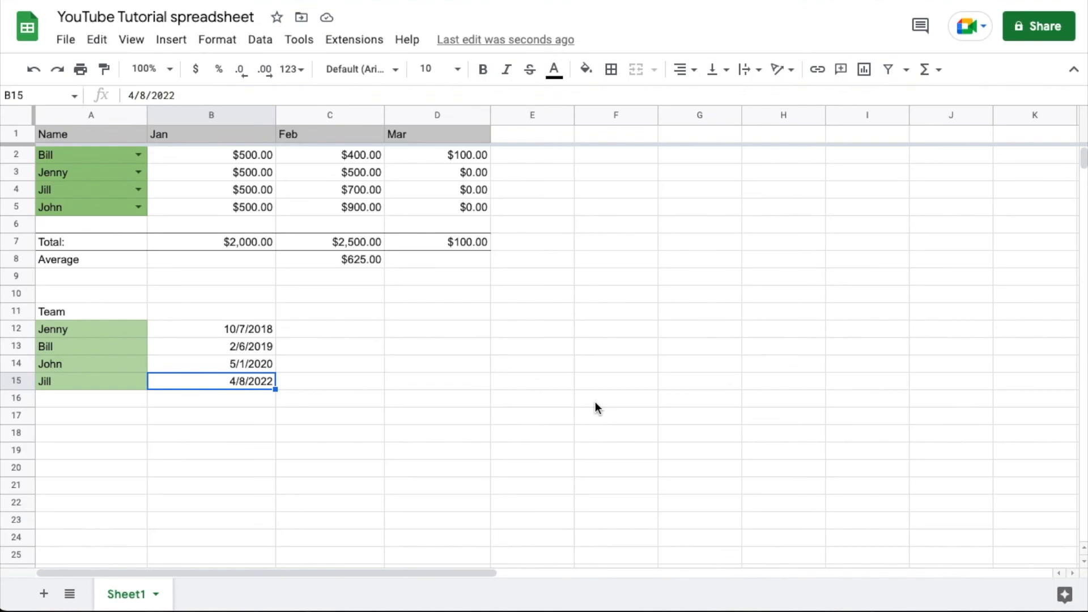